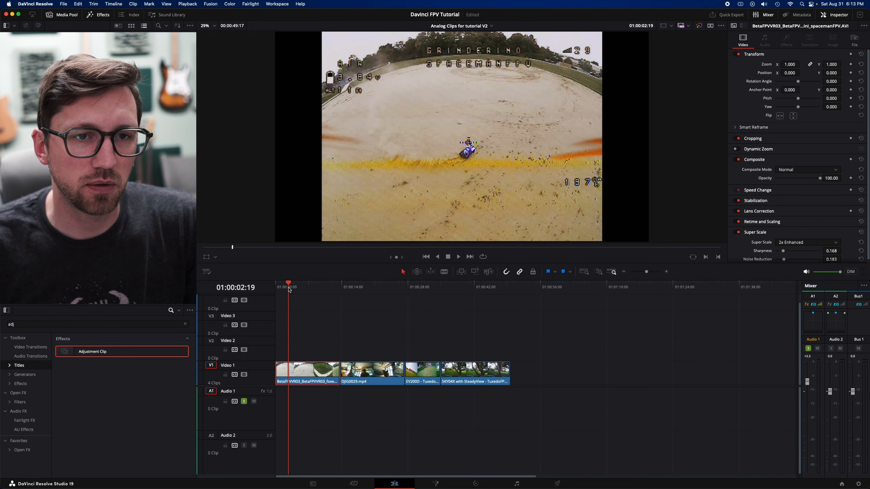
# Bring up the Color page for the first FPV clip with its four-node grade chain
pyautogui.click(311, 287)
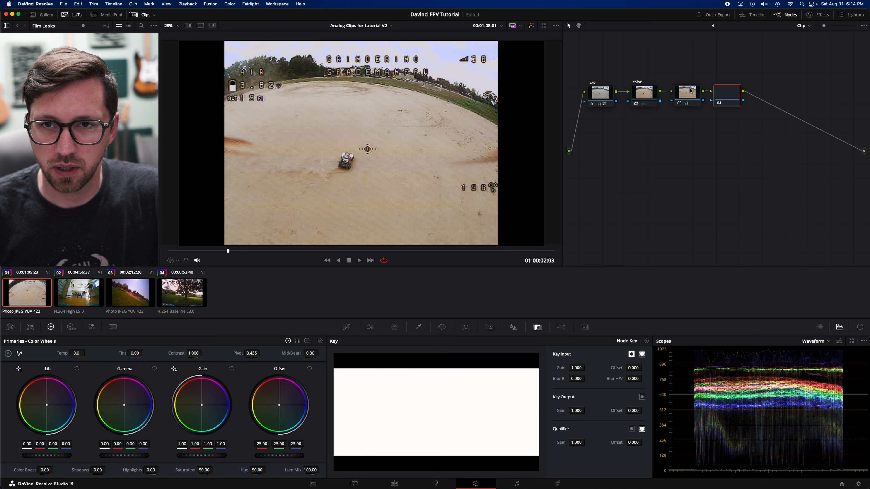
# Label node 04 'Window' and add a circular power window over the RC car
pyautogui.click(726, 94)
pyautogui.write('Window')
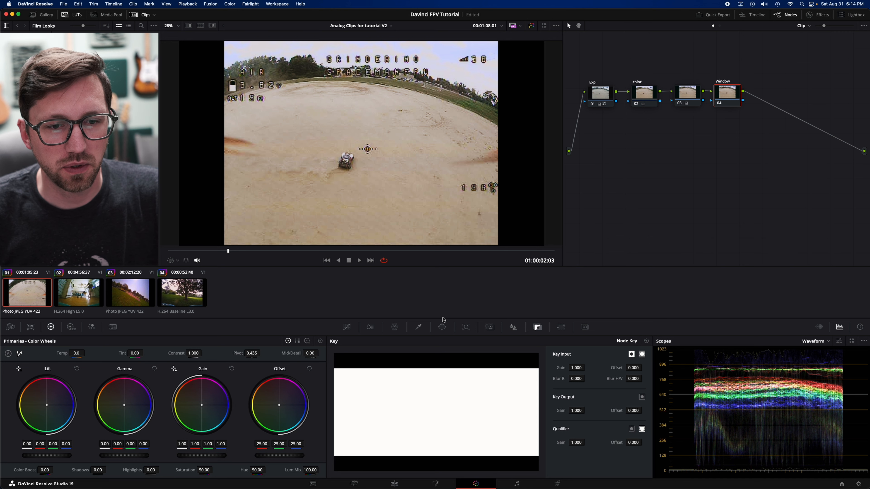
pyautogui.click(442, 327)
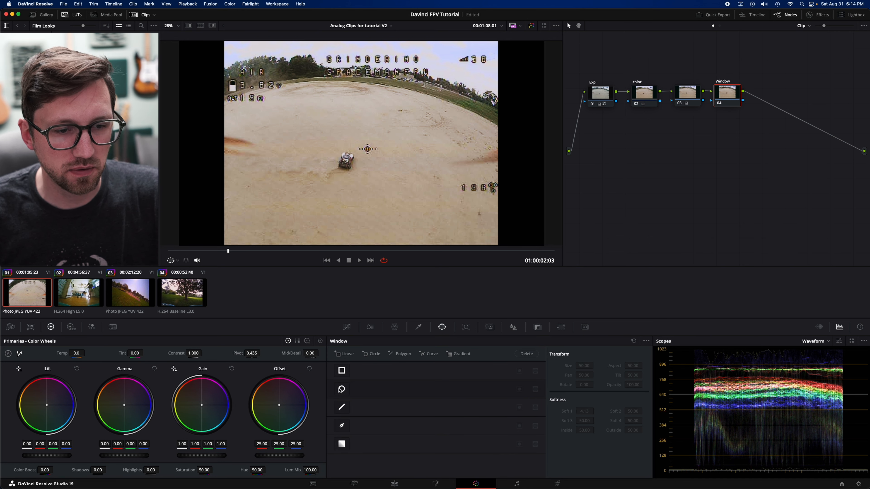
pyautogui.click(341, 389)
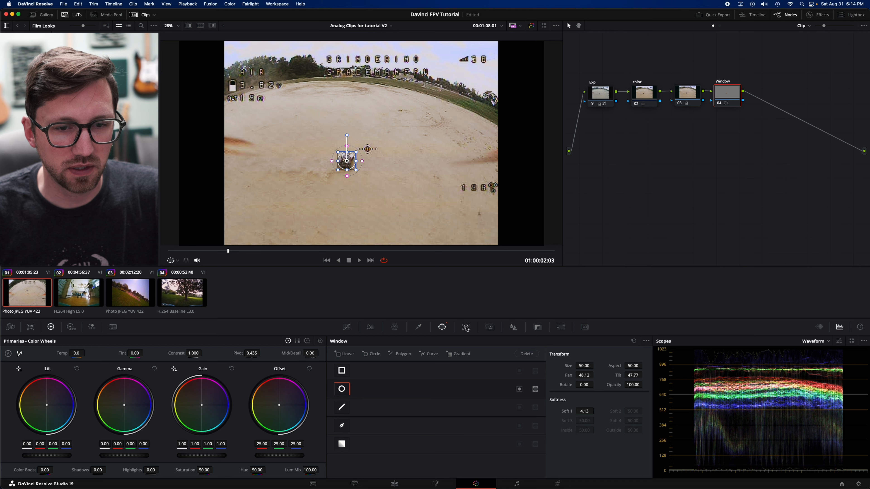
# Track the circle window forward and reverse along the RC car, then switch to frame-by-frame adjustment
pyautogui.click(442, 326)
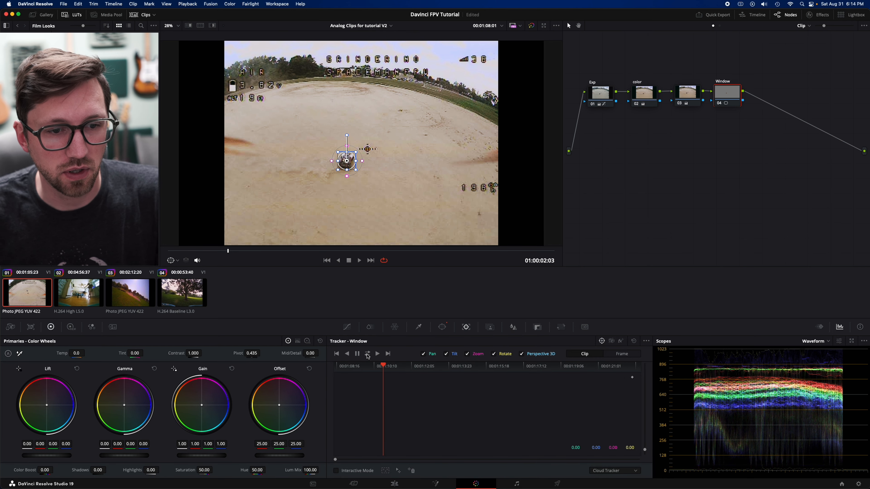
pyautogui.click(367, 353)
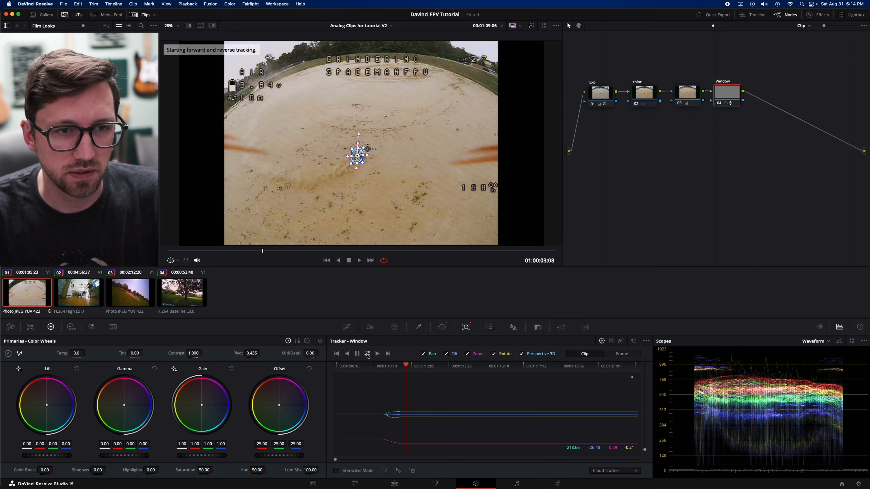
pyautogui.click(376, 353)
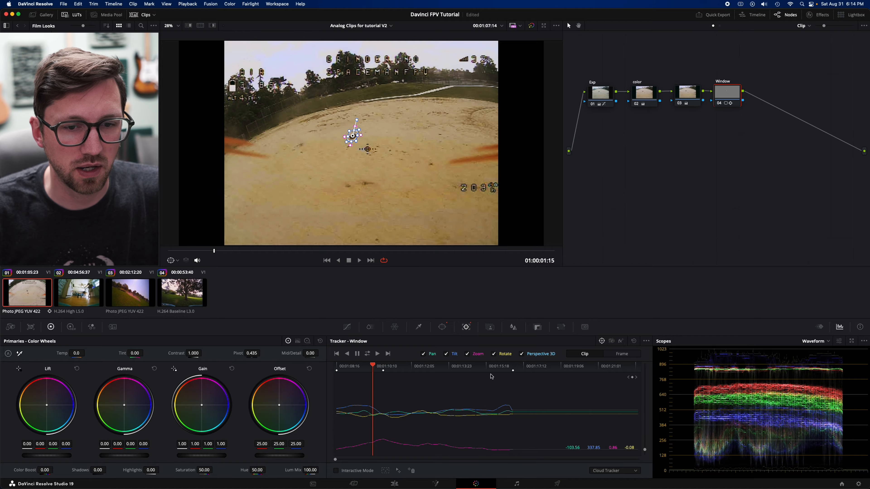
pyautogui.click(512, 367)
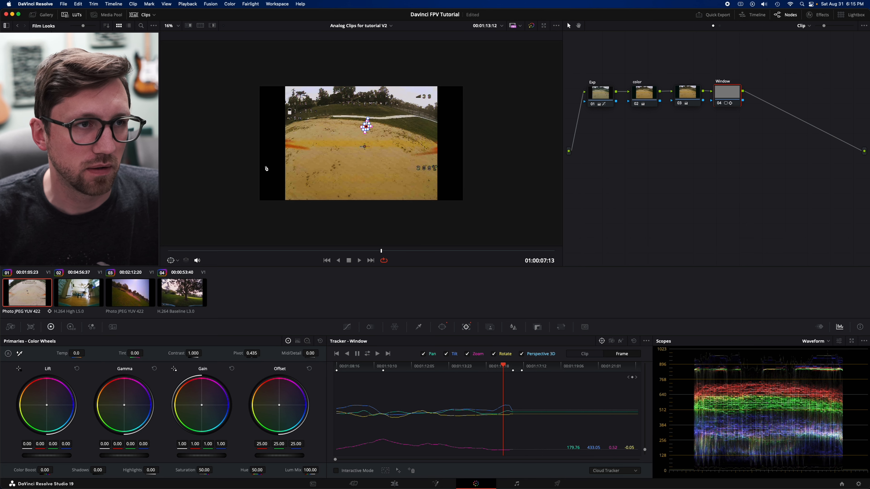
# Return to the Window palette to resize the tracked circle around the RC car
pyautogui.click(169, 26)
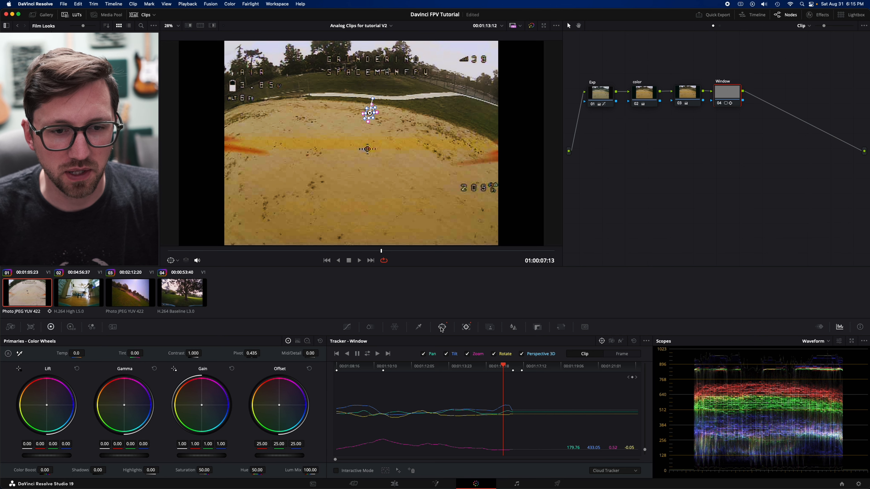
pyautogui.moveTo(442, 327)
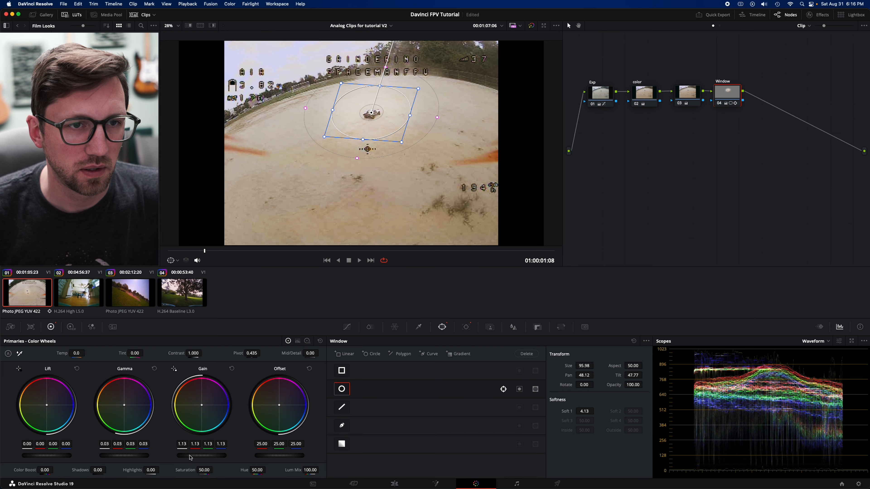
# Reset Gain, invert and soften the window, and pull Gamma down to darken the surroundings
pyautogui.click(359, 260)
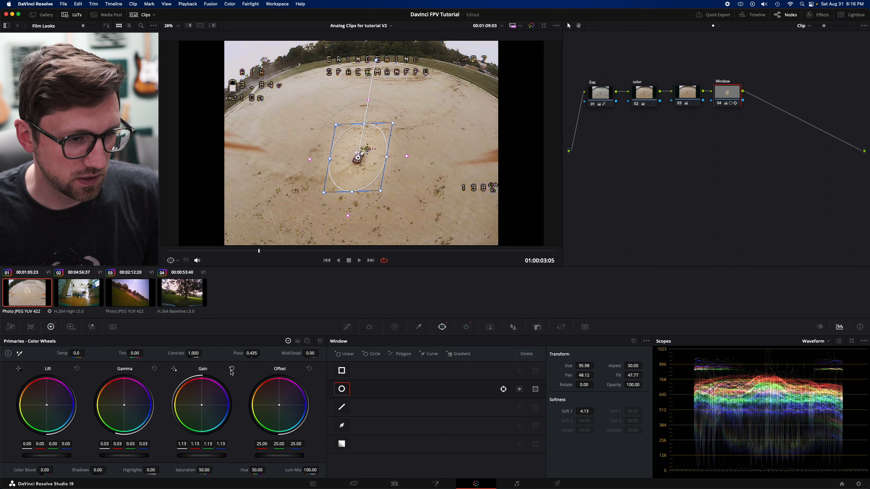
pyautogui.click(232, 368)
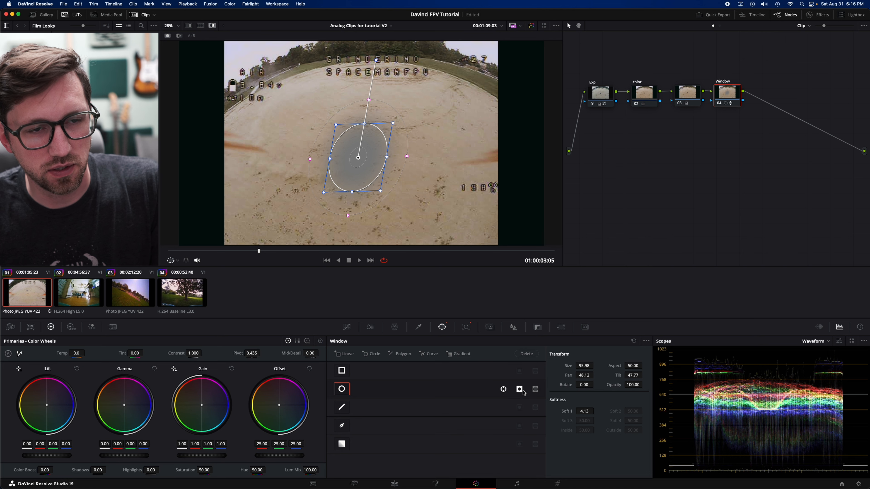
pyautogui.moveTo(291, 203)
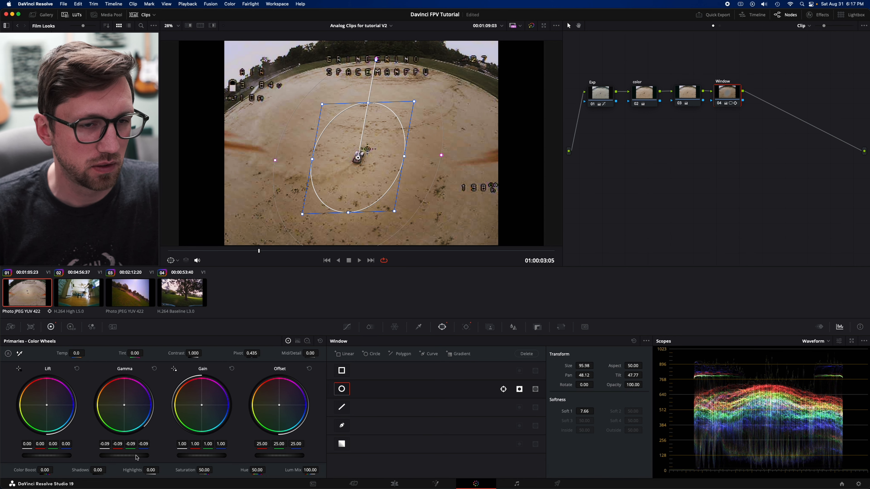
pyautogui.moveTo(133, 455); pyautogui.dragTo(125, 456)
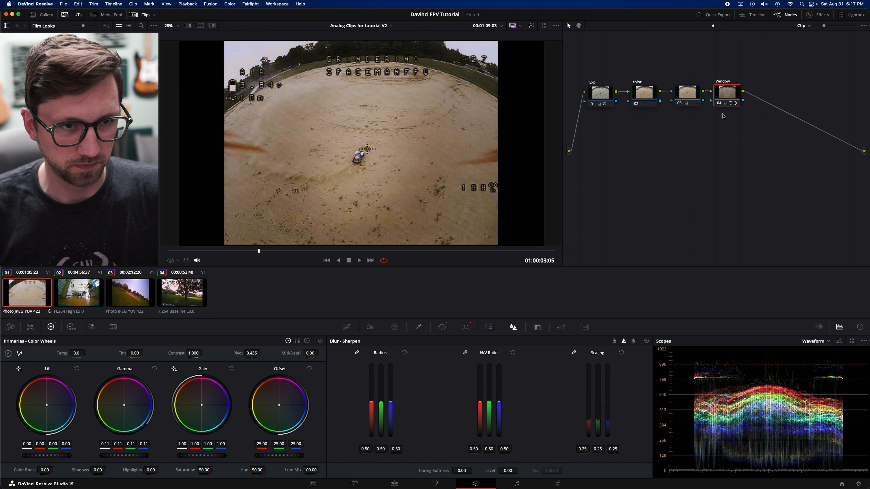
pyautogui.moveTo(707, 174)
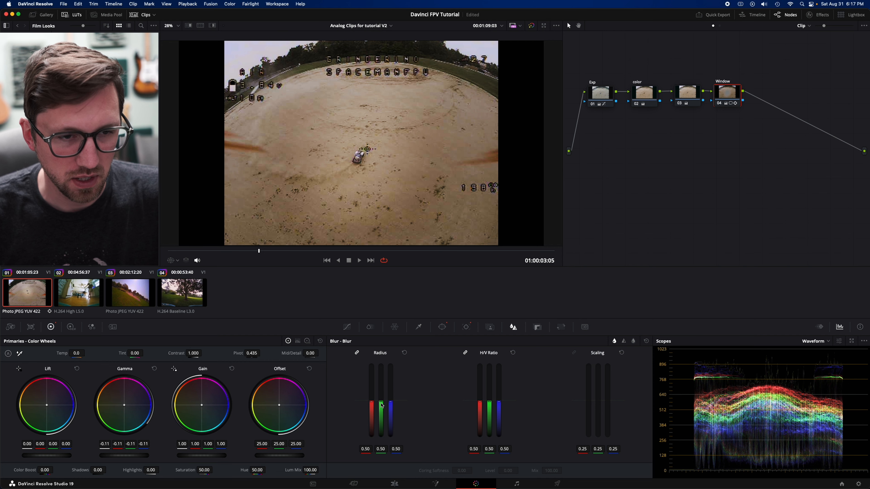
# Raise the Blur Radius to about 0.56 to blur the darkened area outside the window
pyautogui.moveTo(381, 405); pyautogui.dragTo(380, 378)
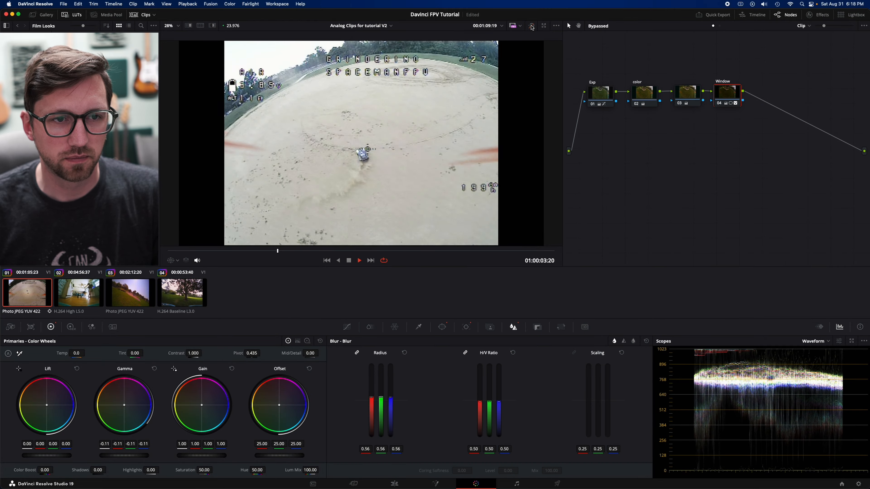
pyautogui.click(358, 260)
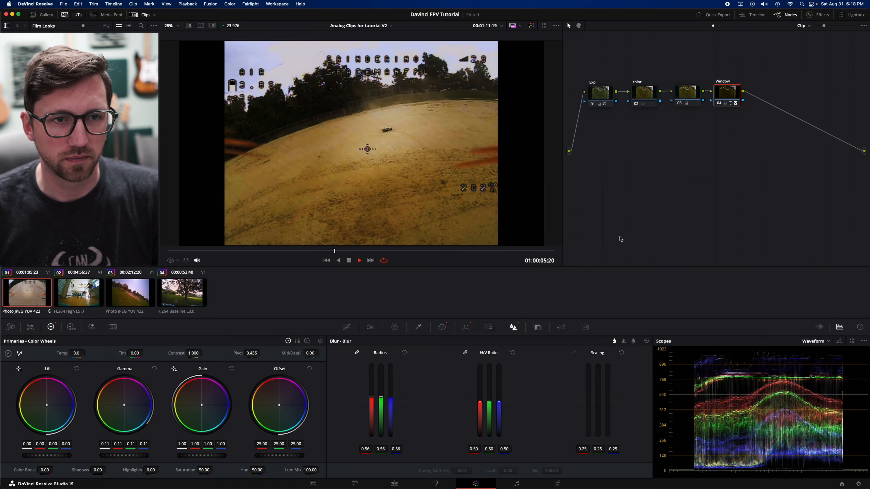